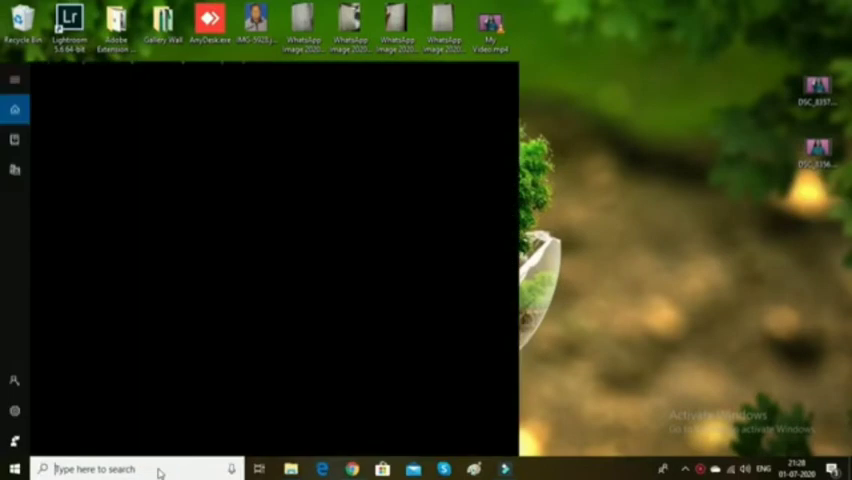
Step: Launch Microsoft Paint from the Start search by entering 'pai'
type("pai")
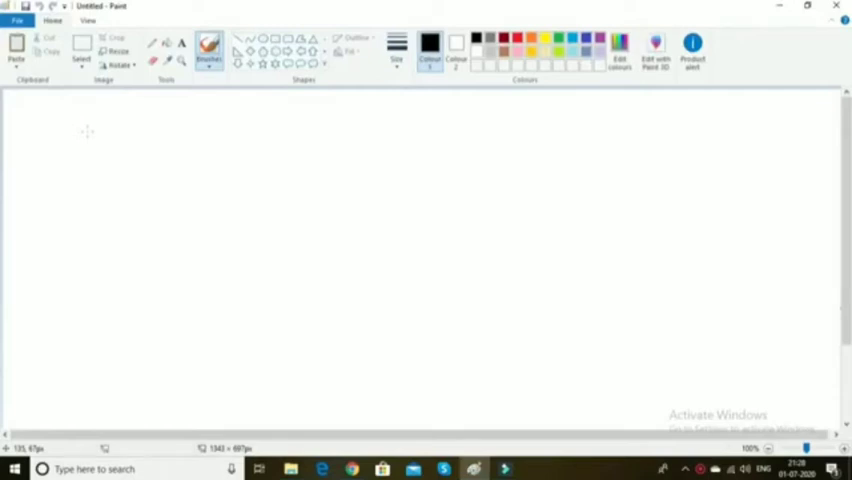
Step: Open drawing1.png from the File menu's Recent pictures list
left_click(608, 348)
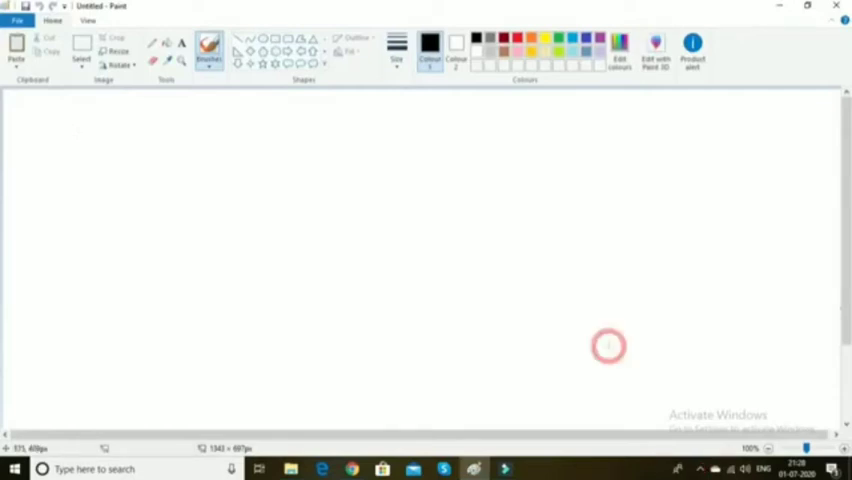
left_click(16, 20)
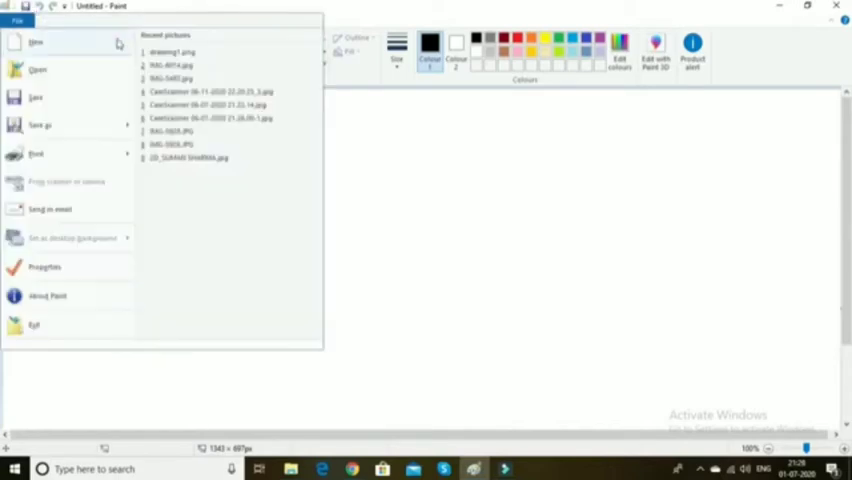
left_click(172, 52)
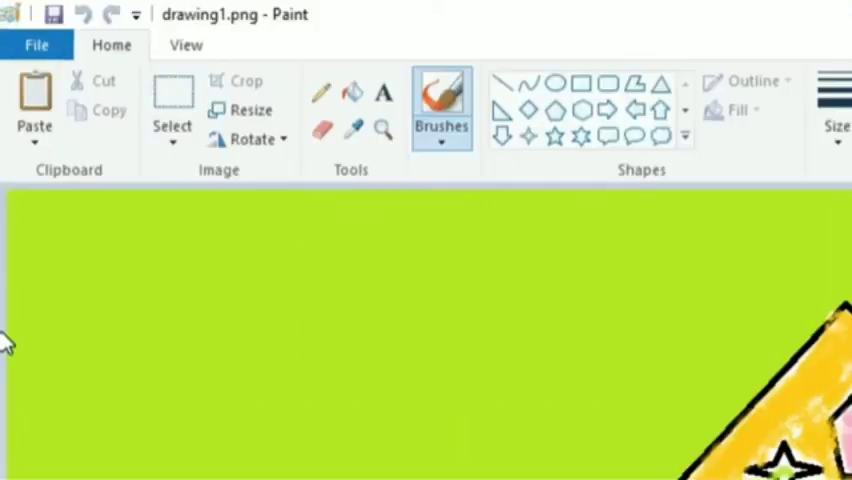
mouse_move(36, 44)
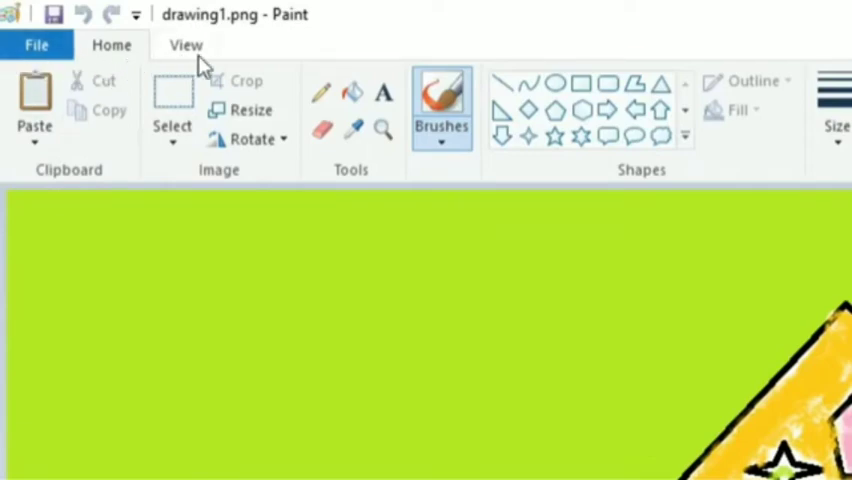
mouse_move(126, 76)
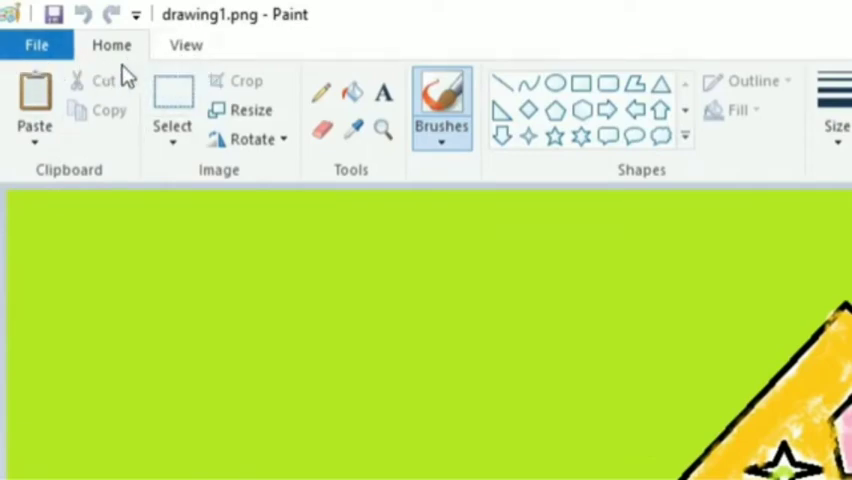
mouse_move(140, 50)
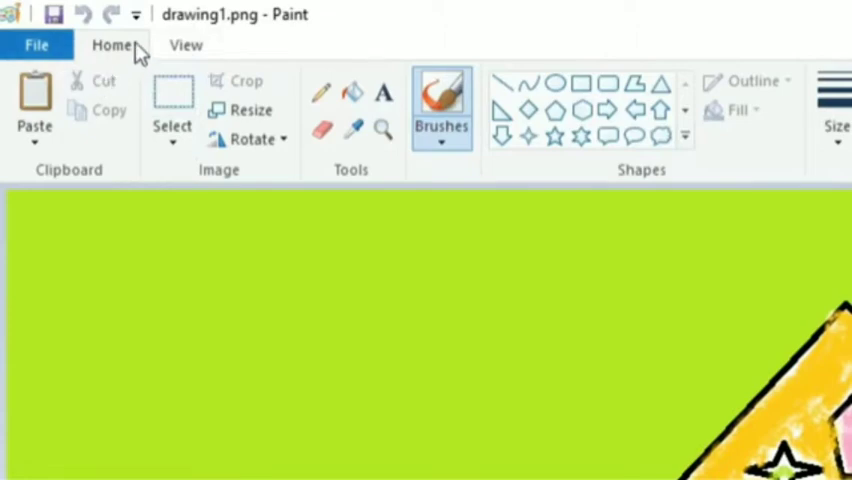
mouse_move(120, 62)
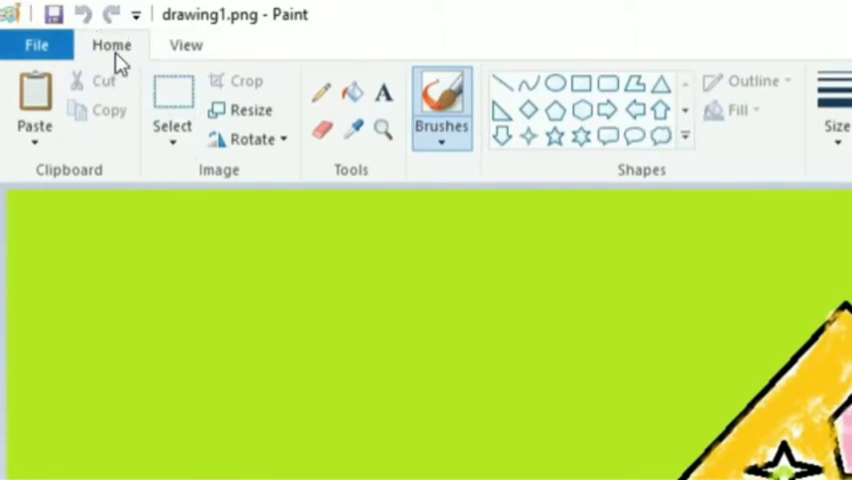
mouse_move(250, 192)
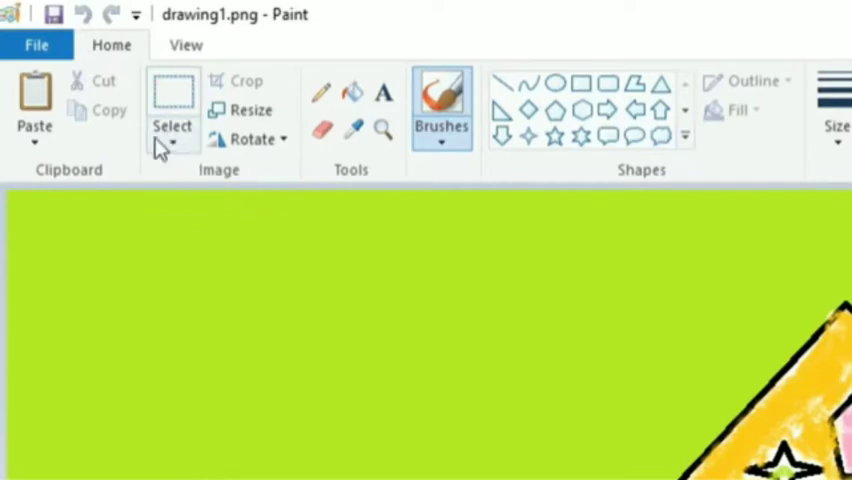
mouse_move(150, 70)
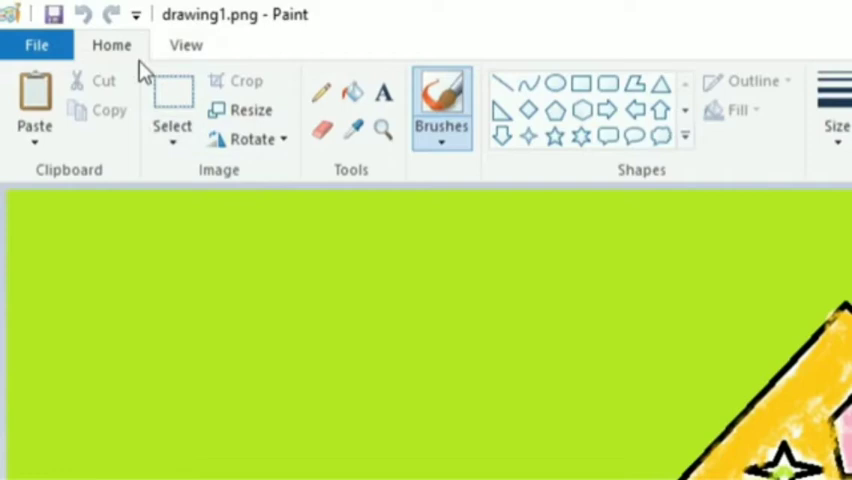
mouse_move(180, 150)
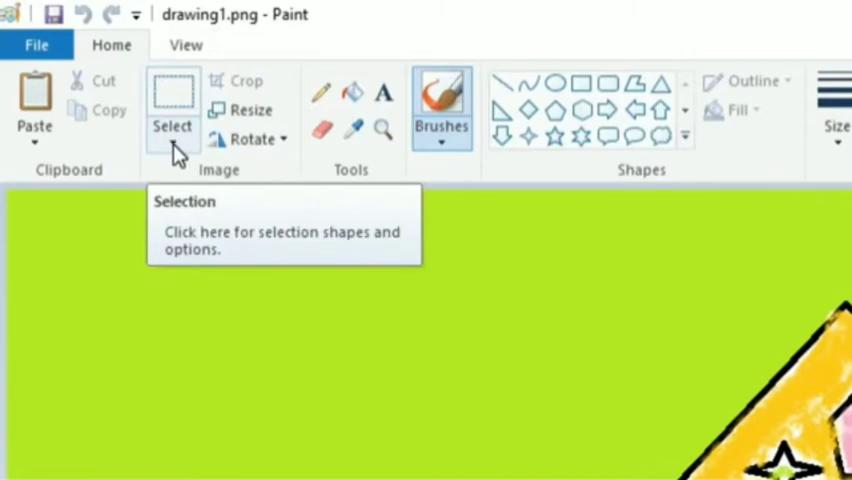
Step: Expand the Select dropdown to reveal the selection shapes and options
left_click(172, 126)
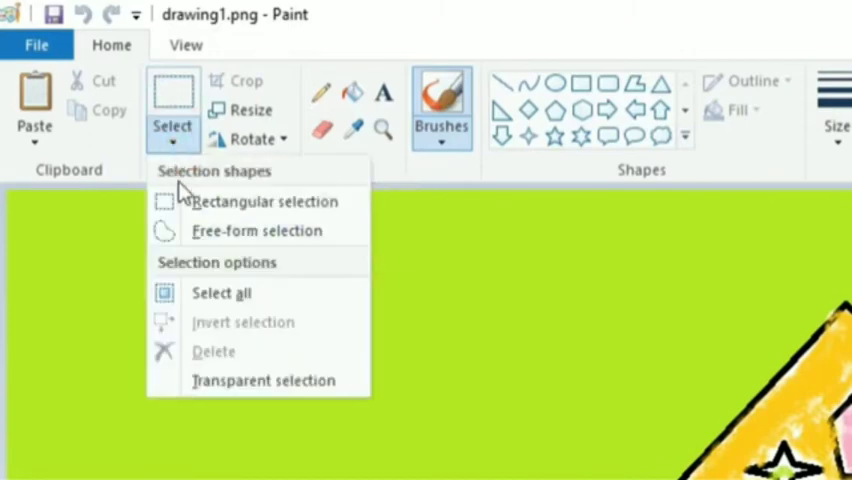
mouse_move(244, 352)
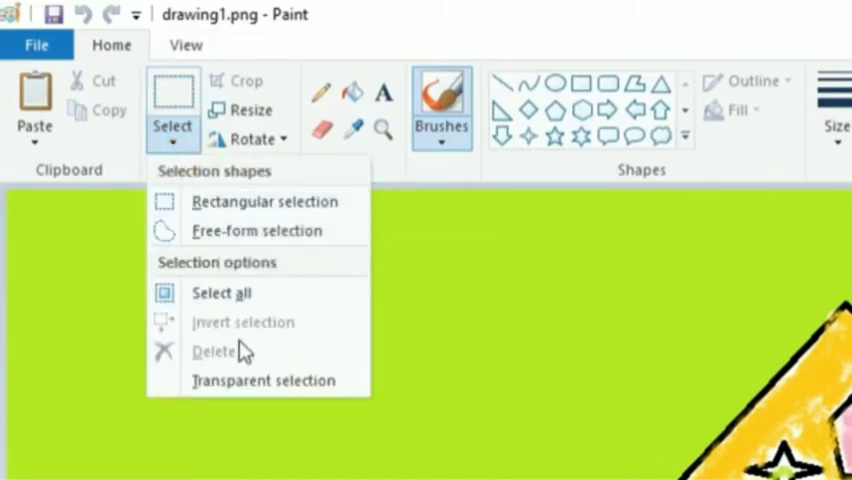
mouse_move(248, 332)
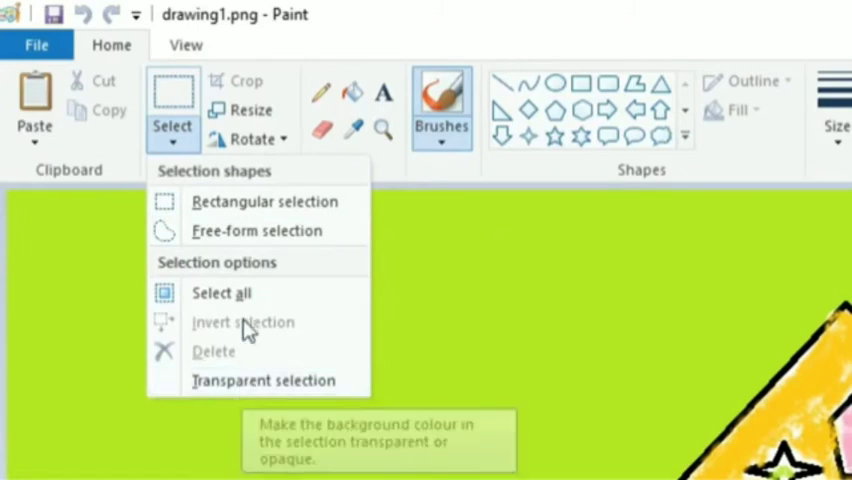
mouse_move(302, 200)
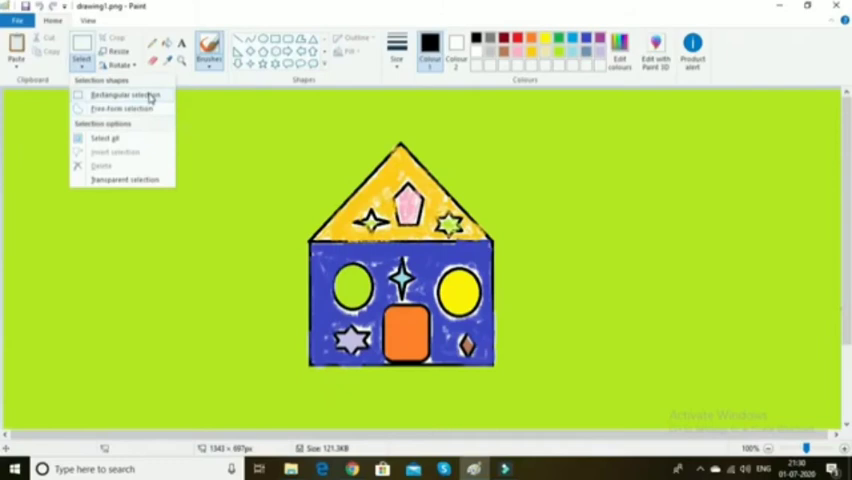
mouse_move(124, 94)
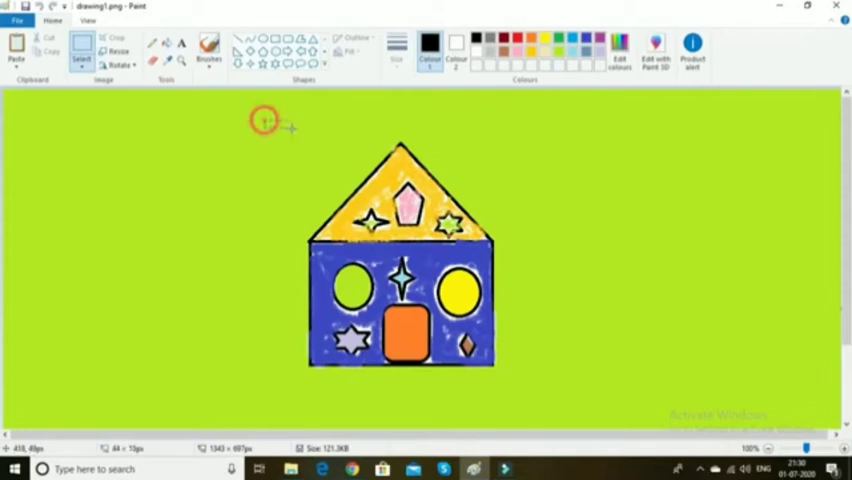
left_click_drag(264, 122, 504, 232)
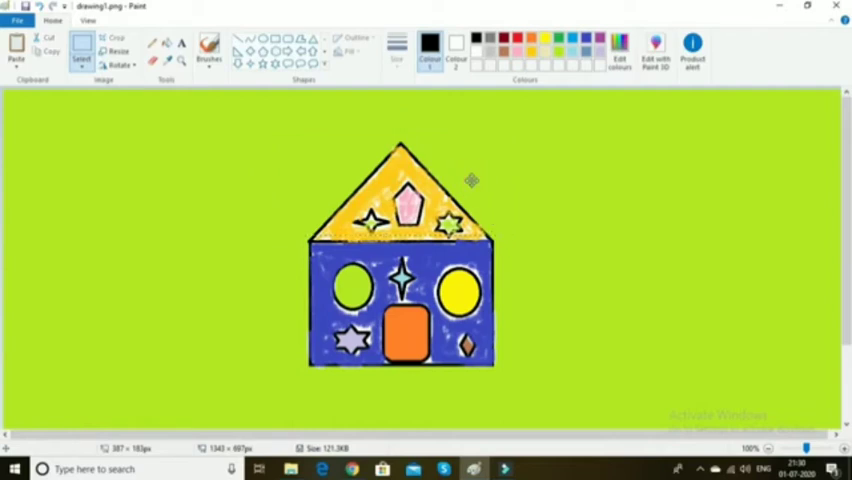
left_click_drag(400, 190, 560, 230)
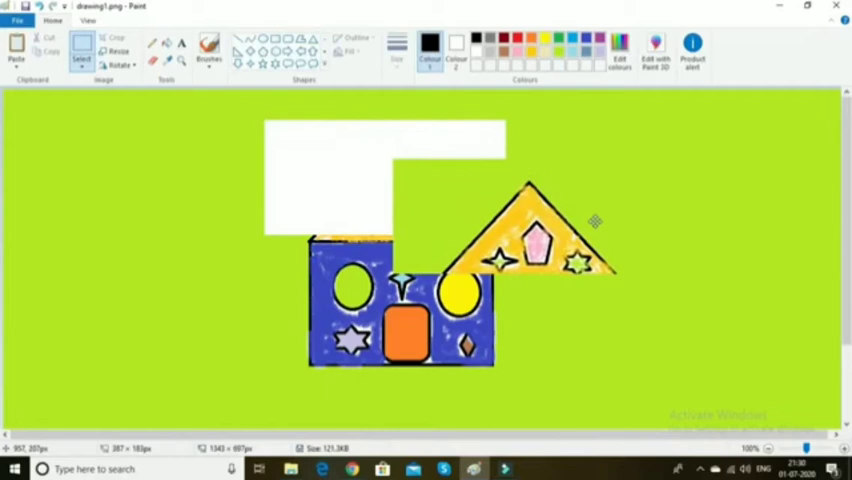
left_click_drag(530, 230, 430, 200)
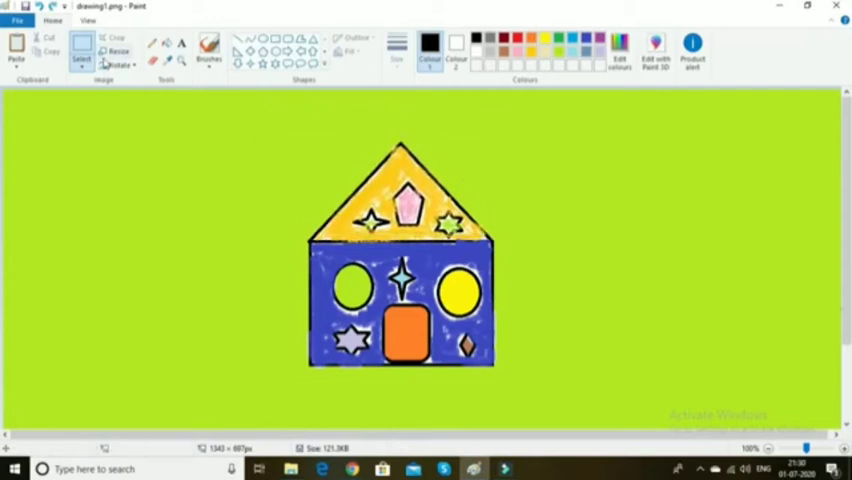
left_click(82, 52)
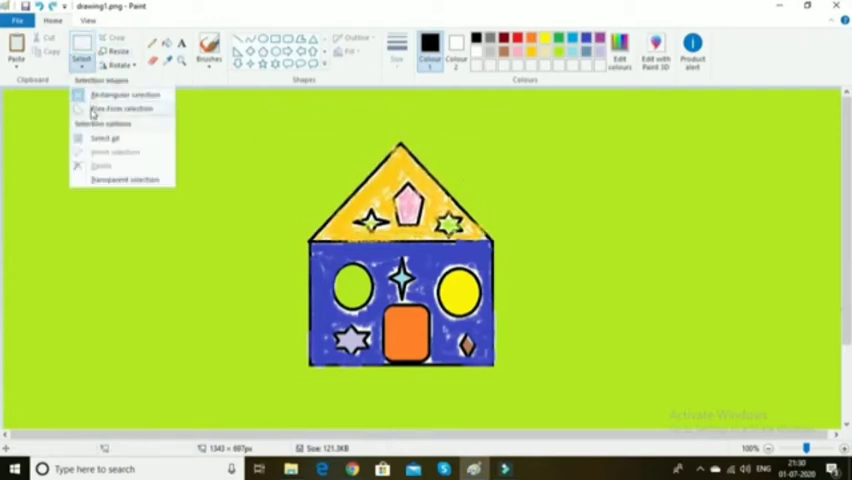
mouse_move(150, 116)
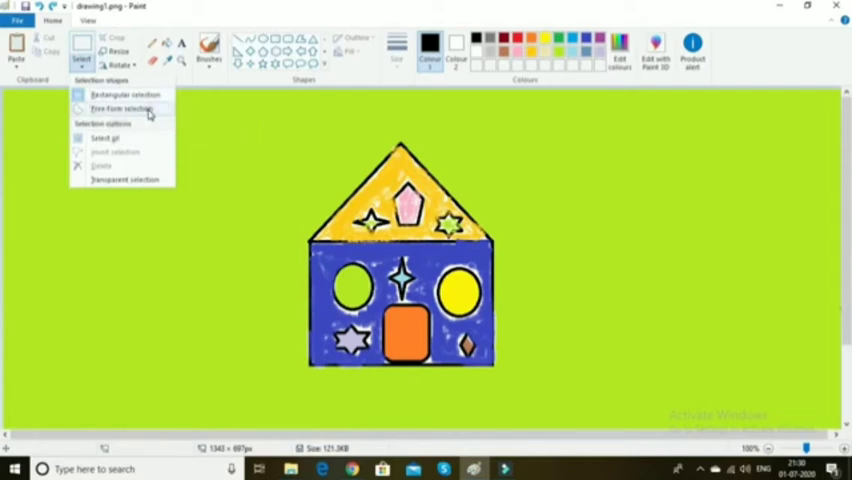
Step: Switch to Free-form selection and trace a loose outline around the house roof
left_click(276, 170)
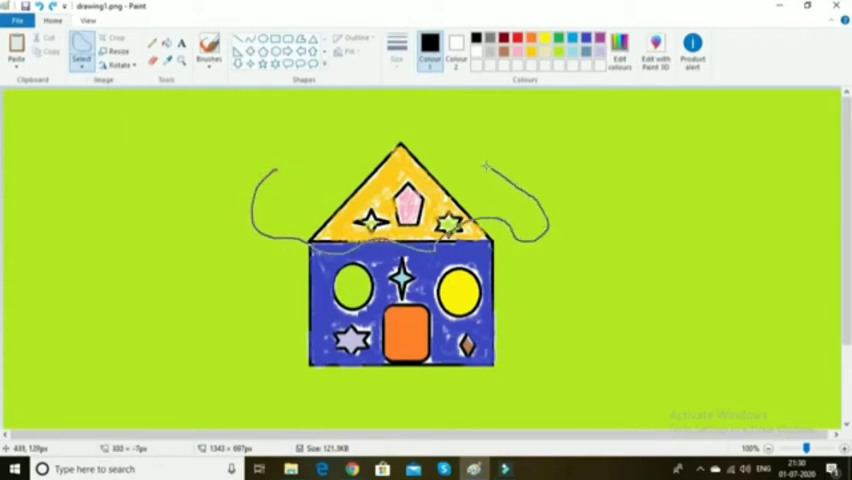
left_click_drag(490, 160, 264, 190)
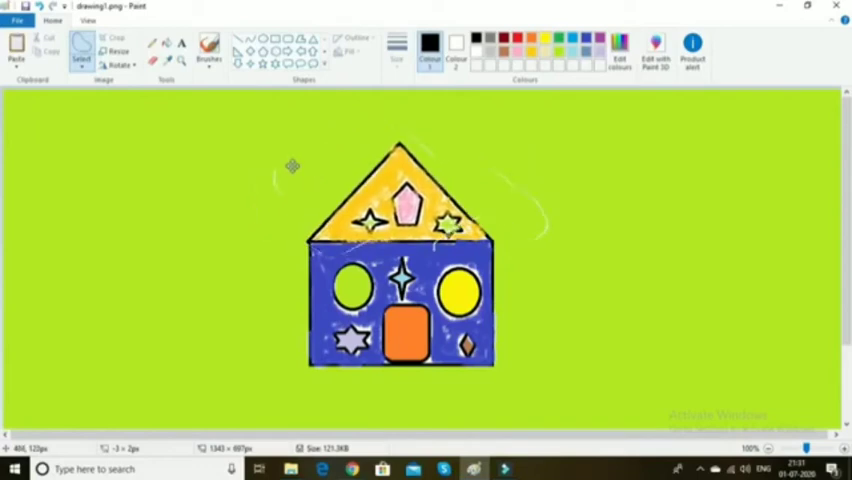
left_click_drag(250, 122, 550, 260)
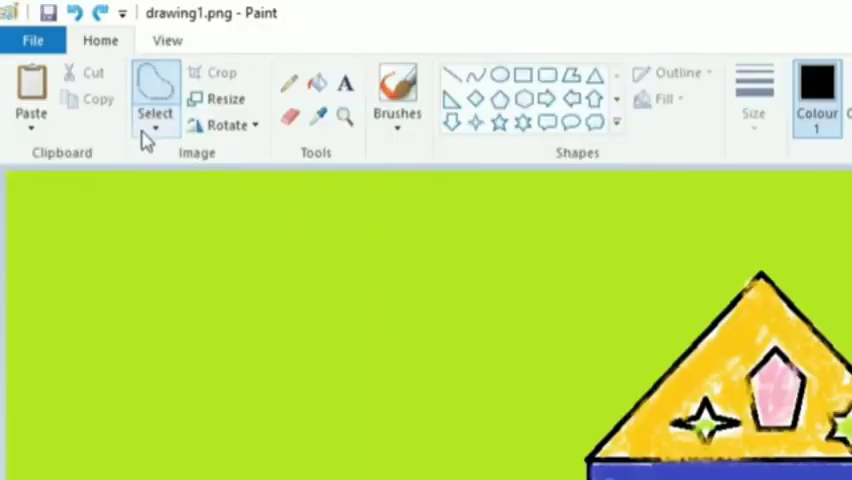
Step: Use Select all to highlight the whole picture, then reopen the selection choices
left_click(156, 120)
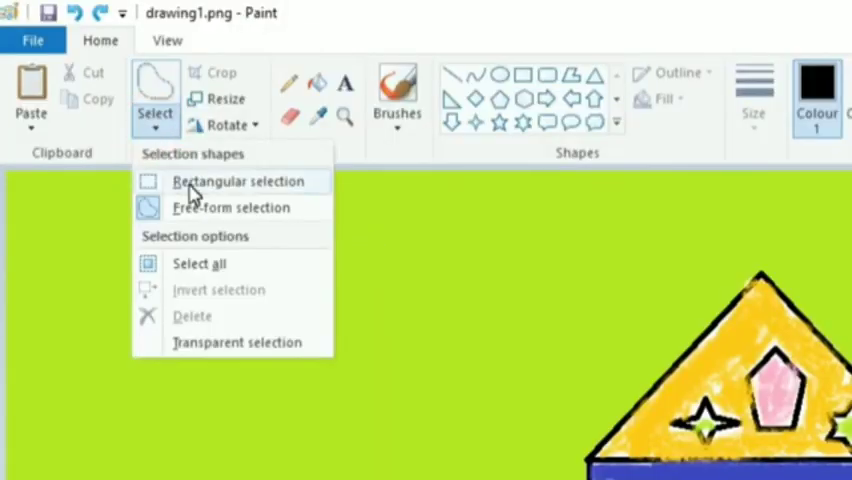
mouse_move(196, 212)
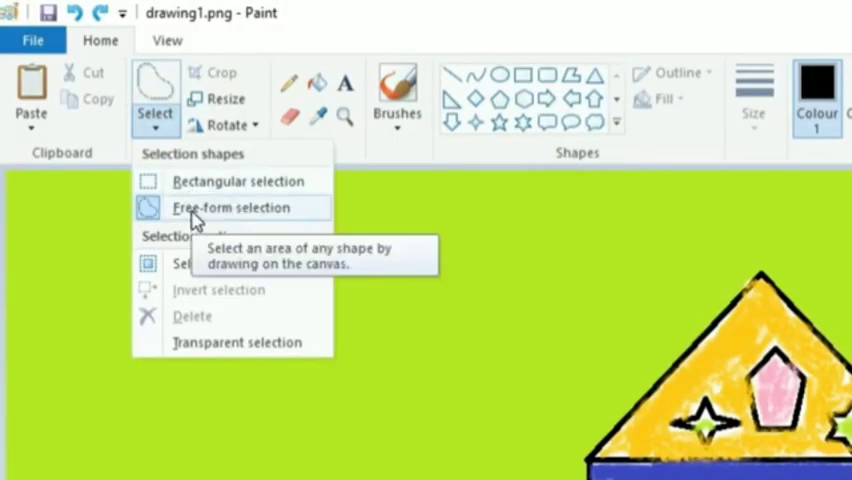
mouse_move(196, 264)
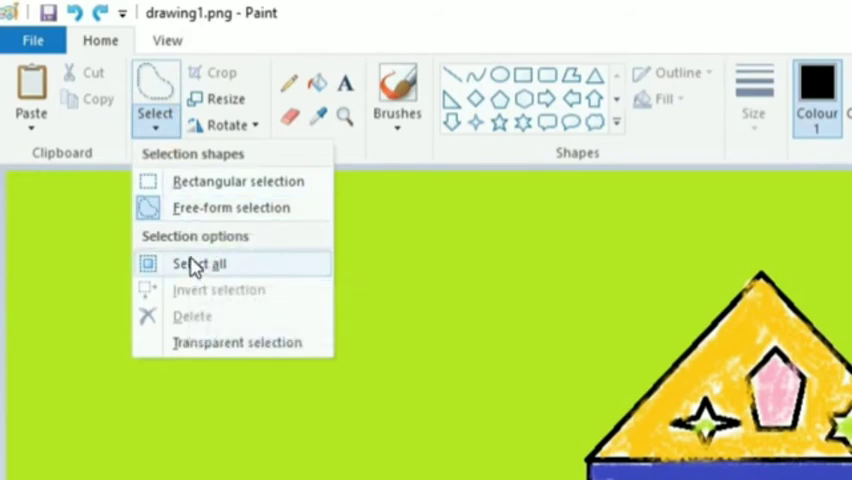
left_click(200, 264)
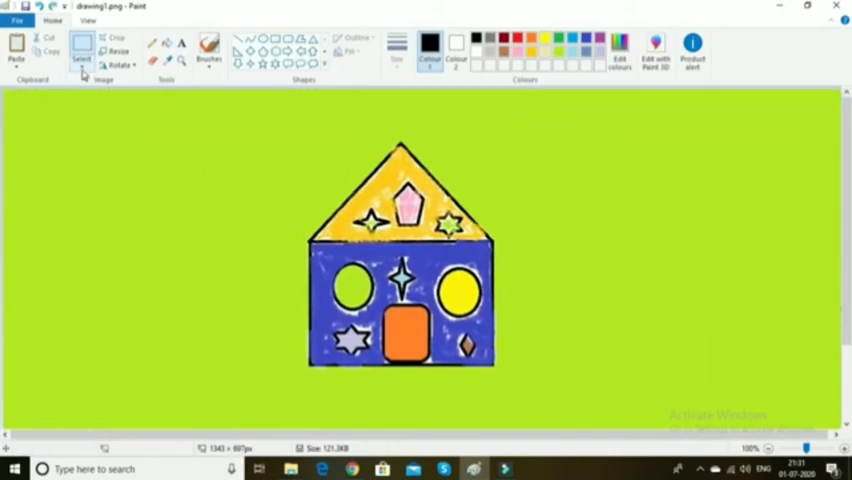
left_click(82, 56)
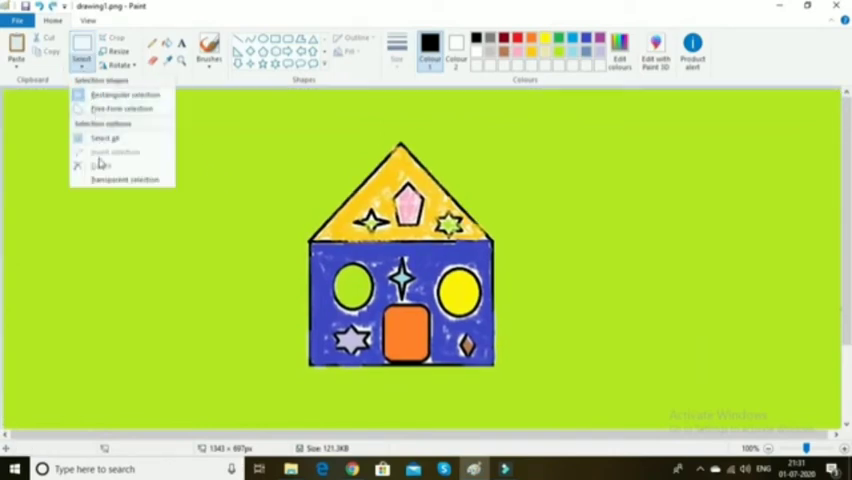
mouse_move(230, 150)
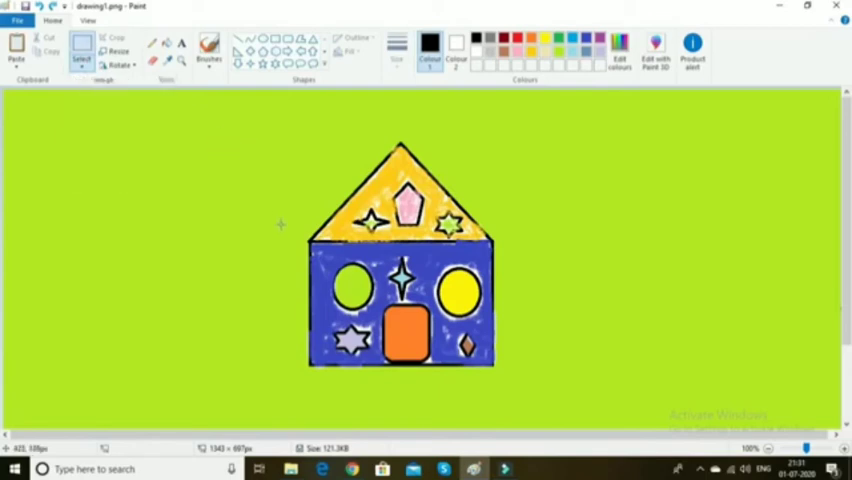
mouse_move(280, 234)
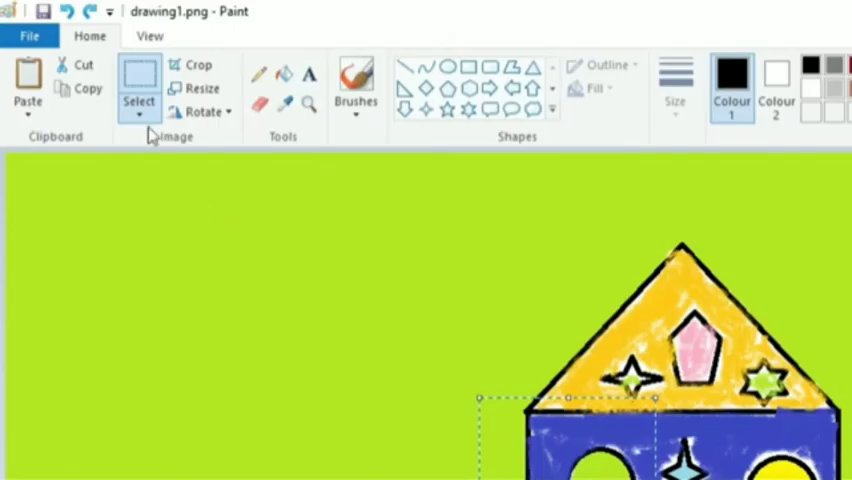
left_click(140, 110)
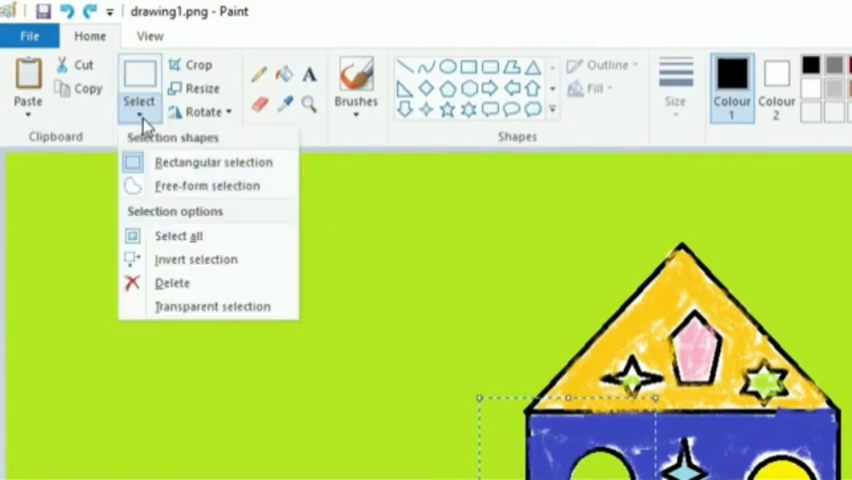
mouse_move(196, 260)
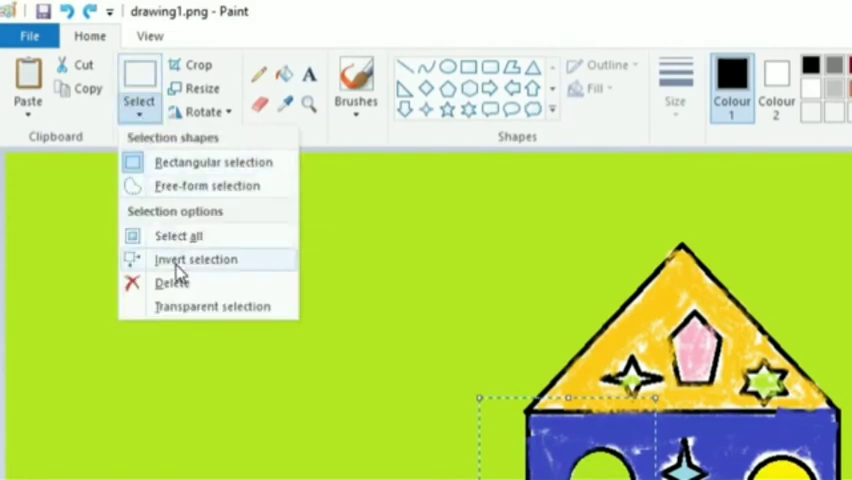
mouse_move(236, 272)
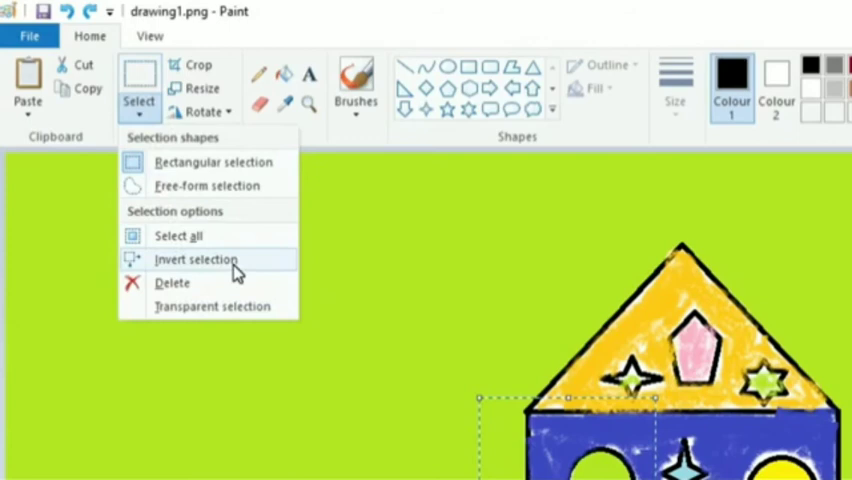
mouse_move(150, 246)
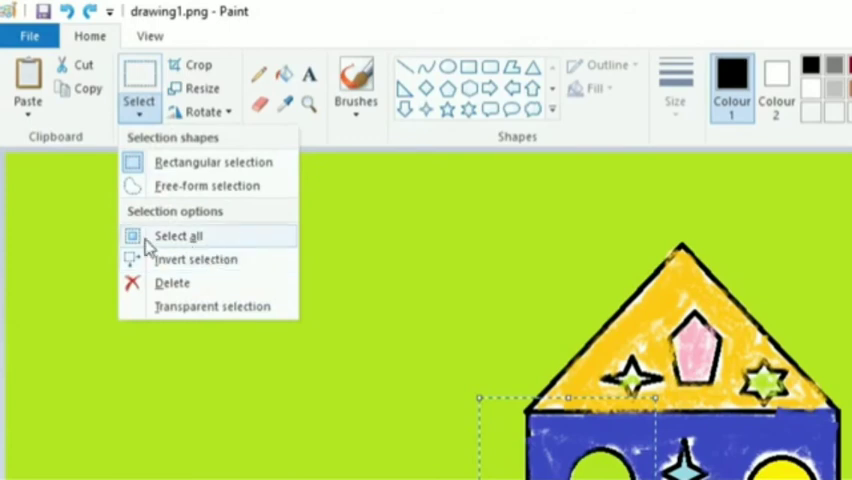
mouse_move(196, 260)
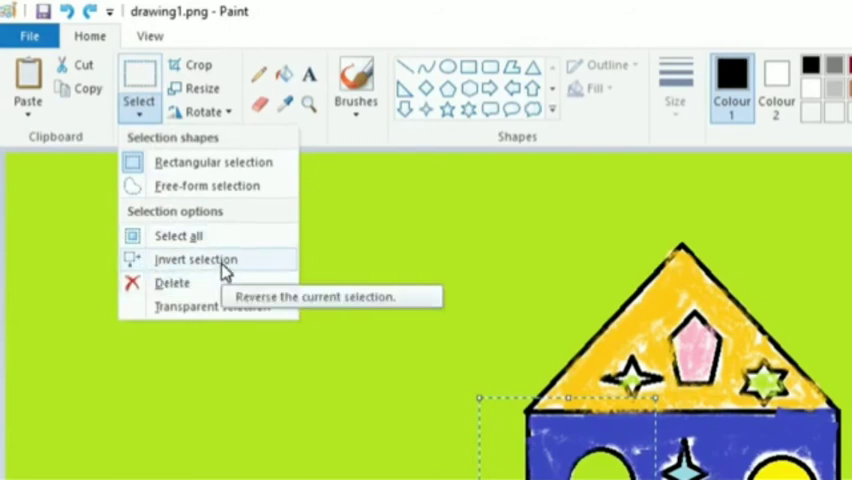
mouse_move(226, 272)
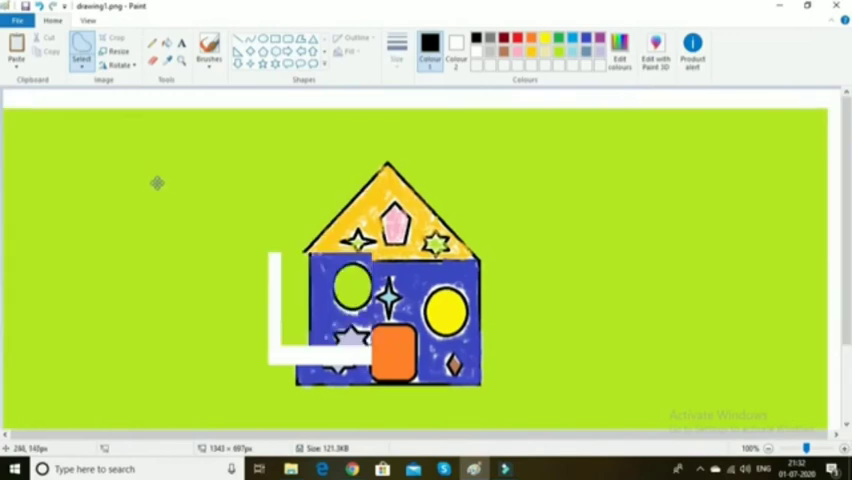
scroll("down", 3)
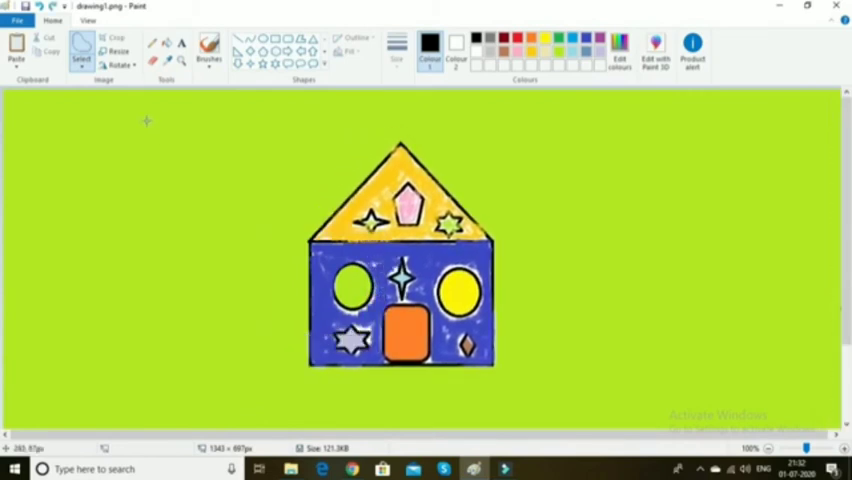
Step: Free-form select a patch around the top of the roof
left_click(82, 50)
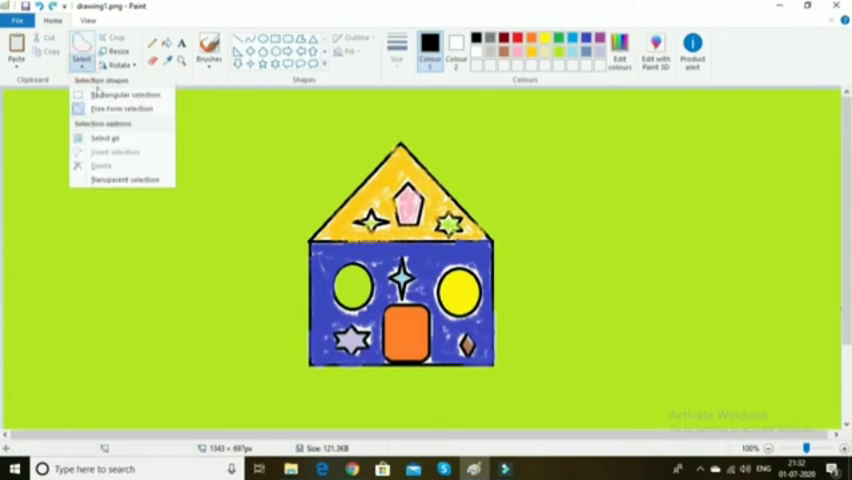
left_click(288, 158)
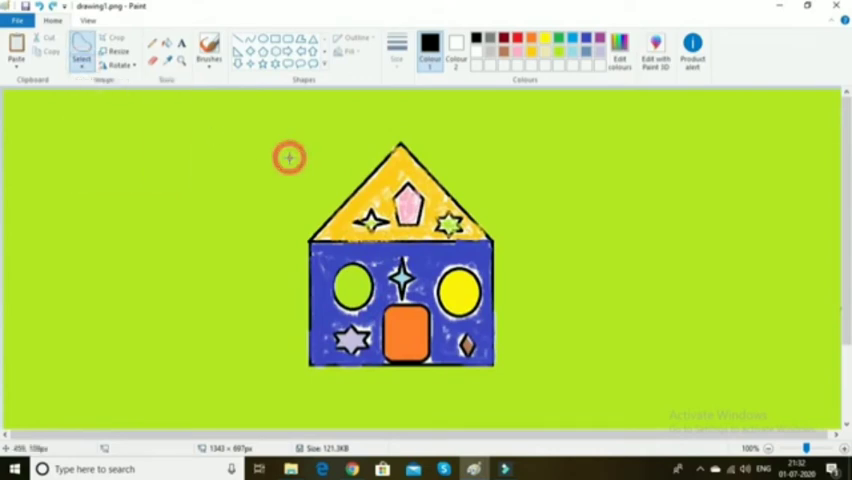
left_click_drag(288, 156, 344, 202)
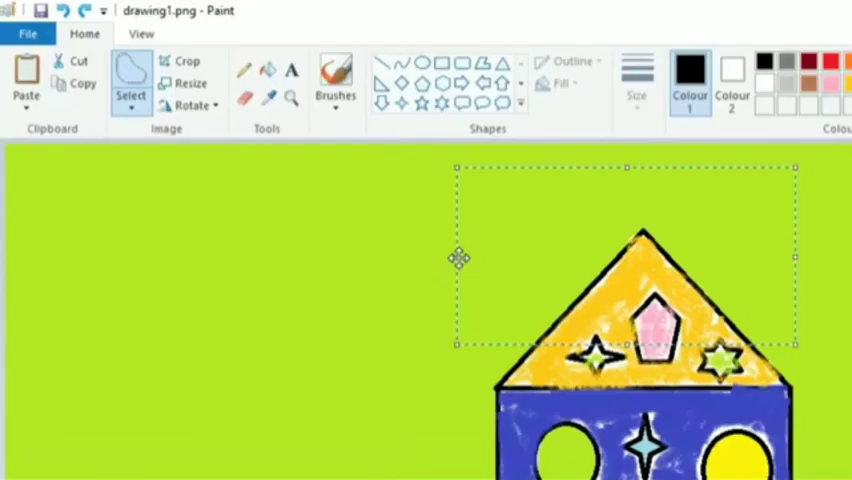
Step: Delete the selected roof patch, leaving a white gap, then undo it
left_click(132, 82)
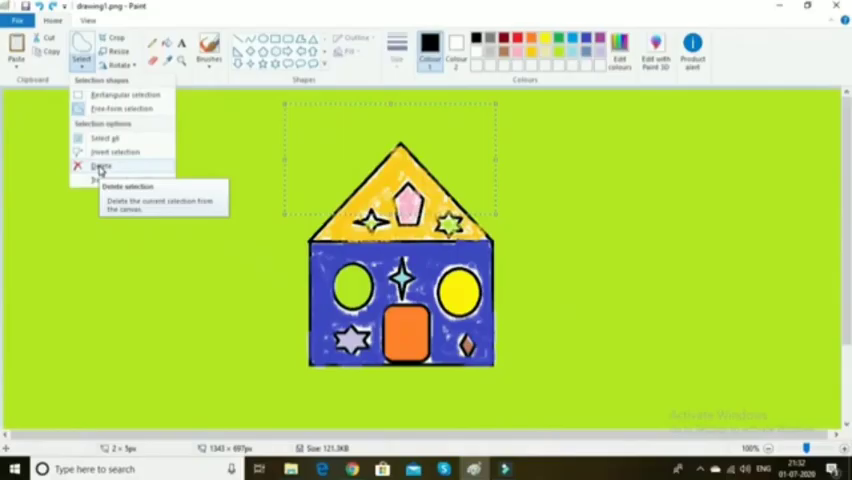
left_click(100, 166)
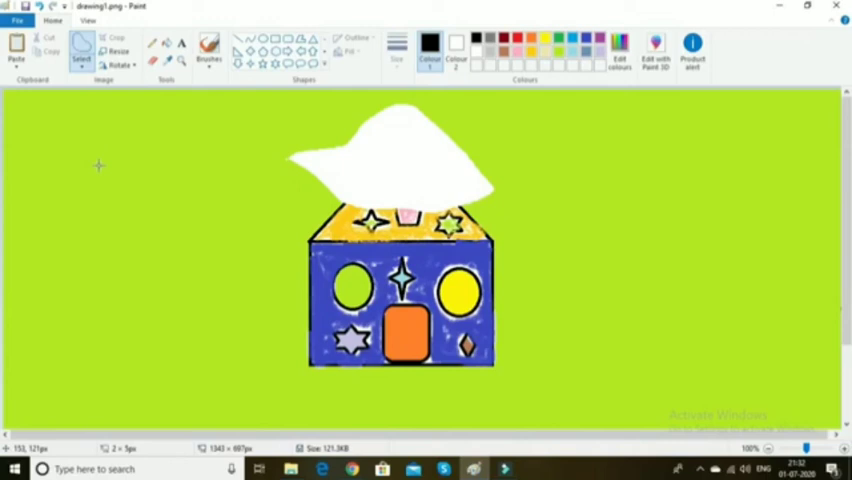
left_click(82, 50)
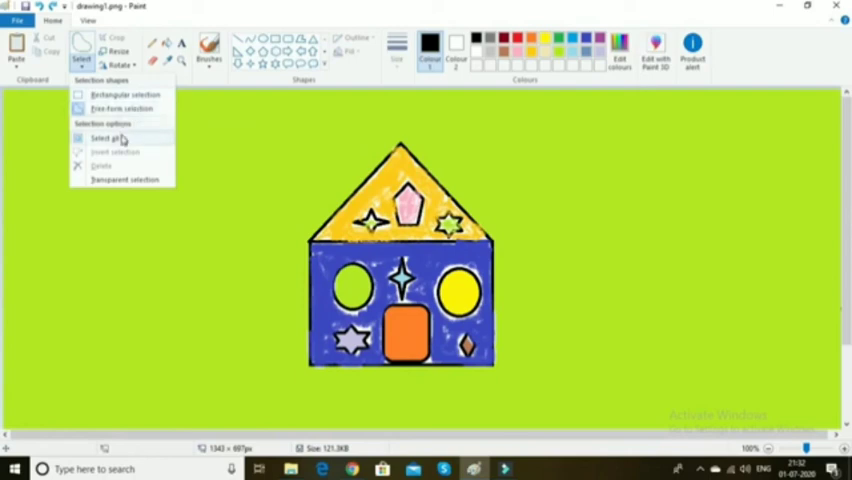
mouse_move(102, 164)
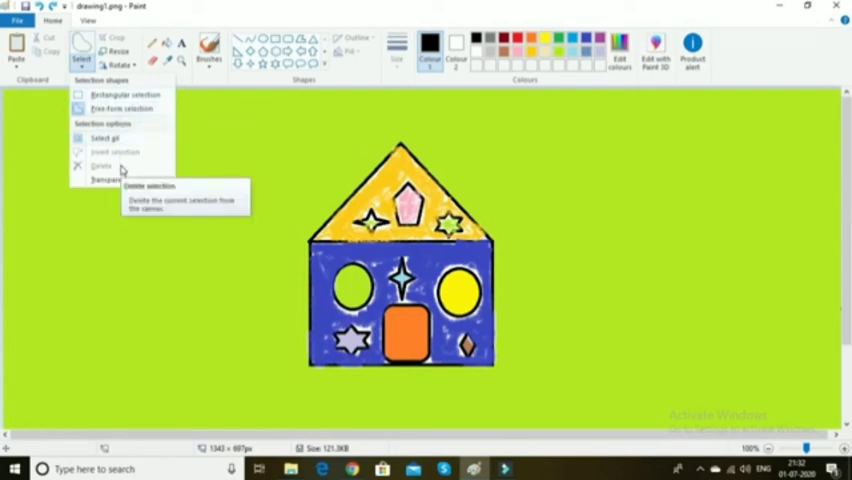
mouse_move(112, 180)
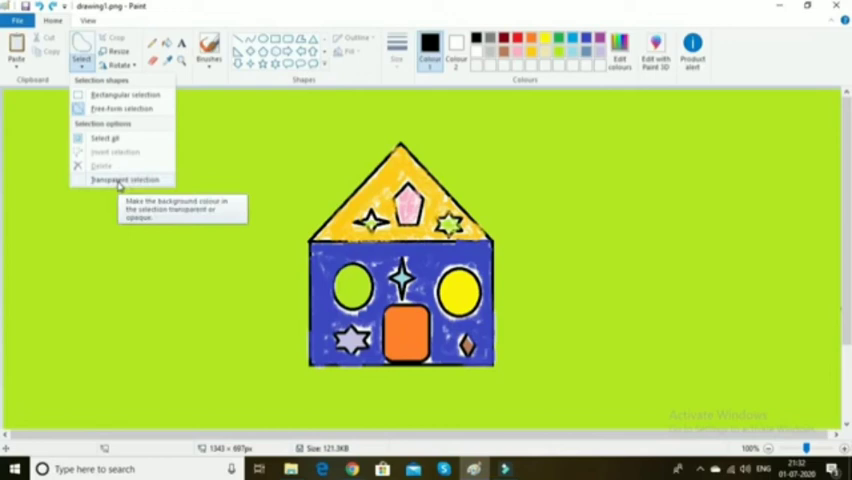